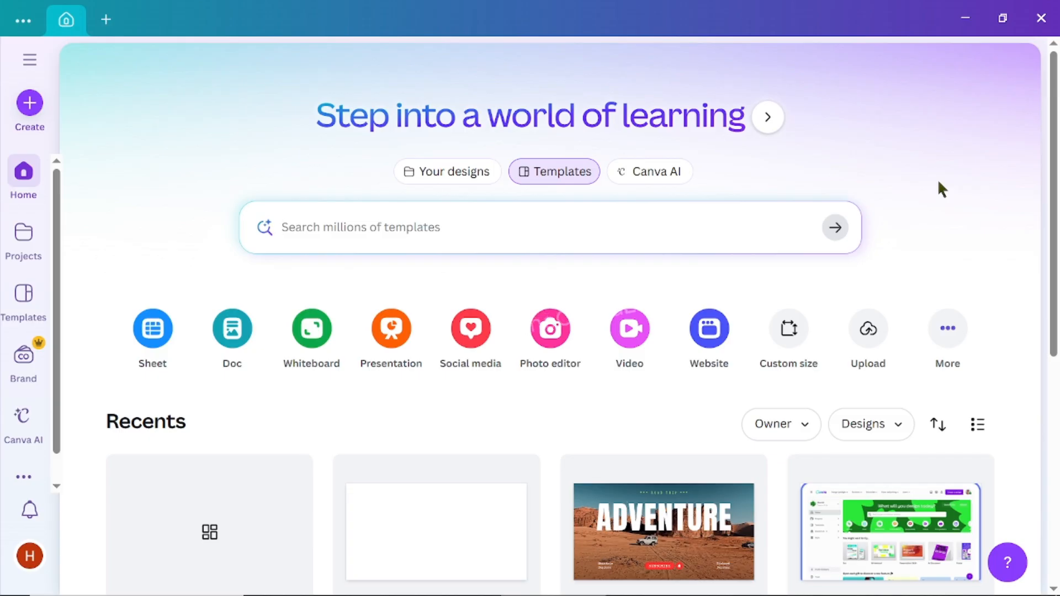
{"action": "mouse_move", "coordinate": [470, 330]}
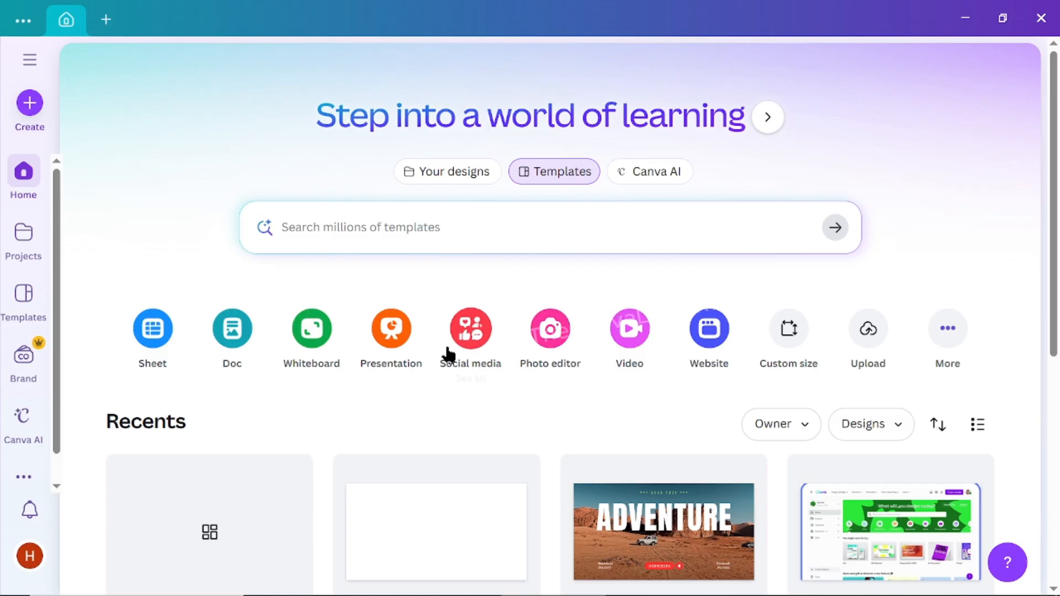
Start a new blank Facebook Post design from the Social media options
{"action": "left_click", "coordinate": [470, 329]}
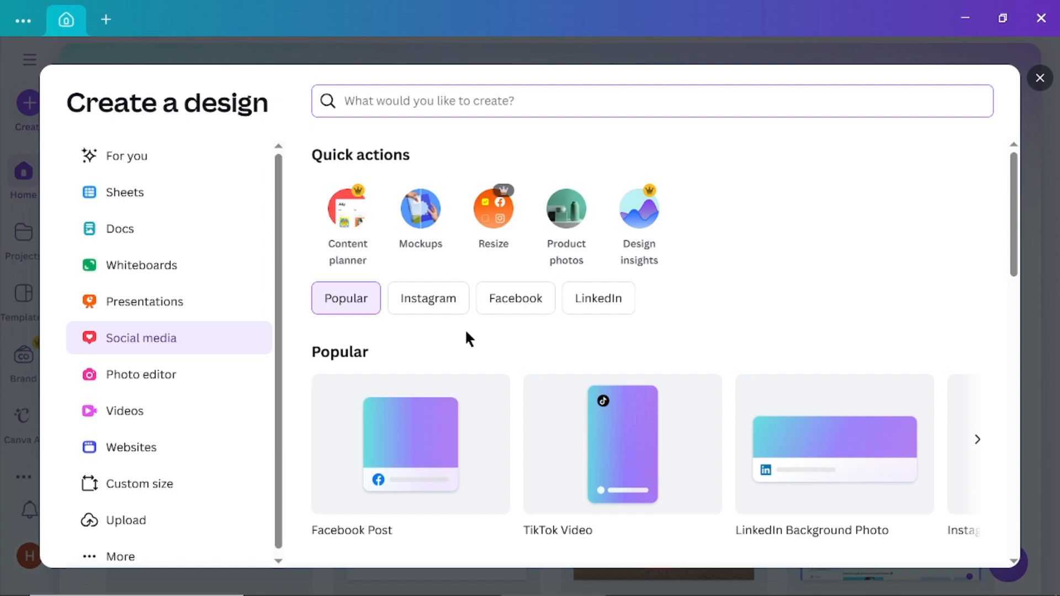
{"action": "left_click", "coordinate": [410, 444]}
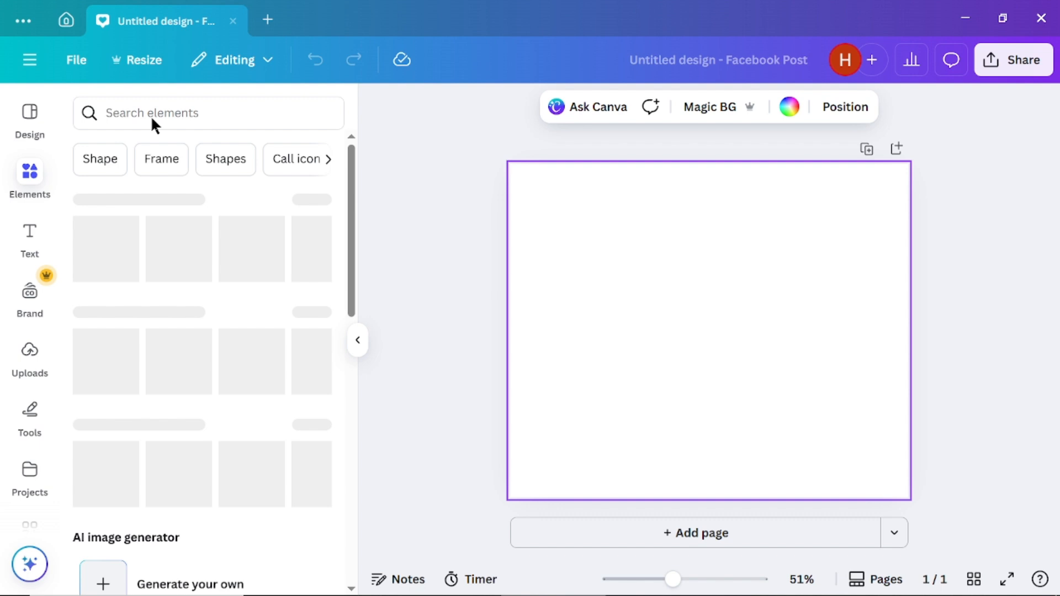
Search Elements for 'text message' and filter the results to Graphics
{"action": "left_click", "coordinate": [209, 113]}
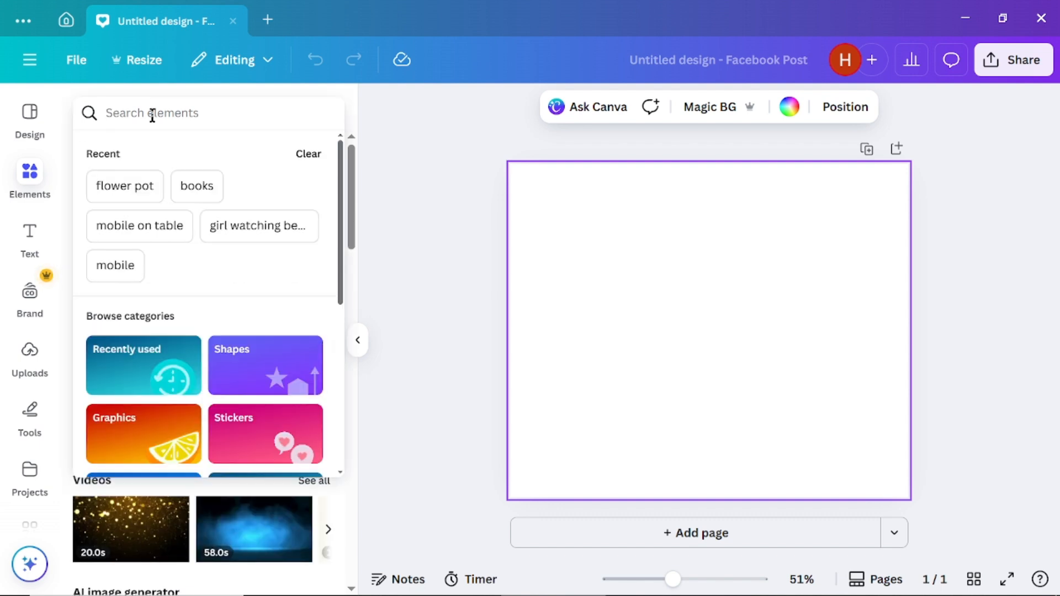
{"action": "type", "text": "text messa"}
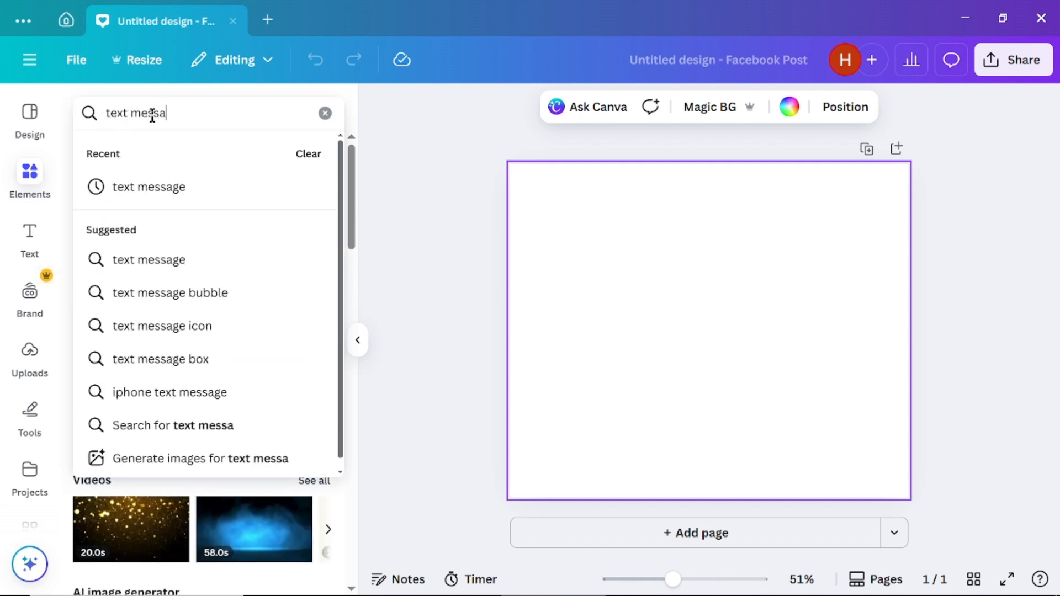
{"action": "left_click", "coordinate": [150, 259]}
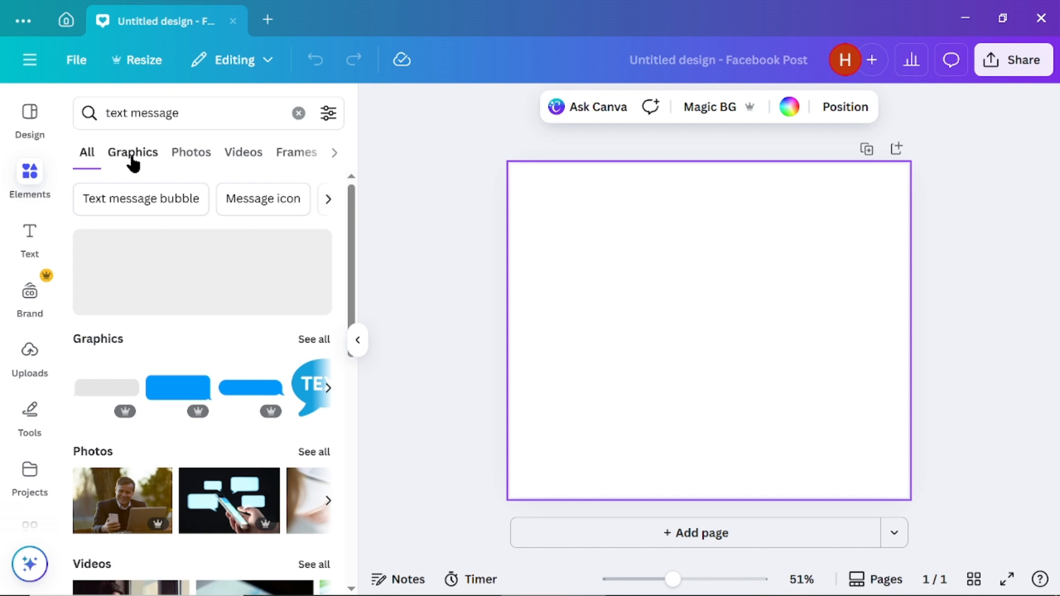
{"action": "left_click", "coordinate": [133, 152]}
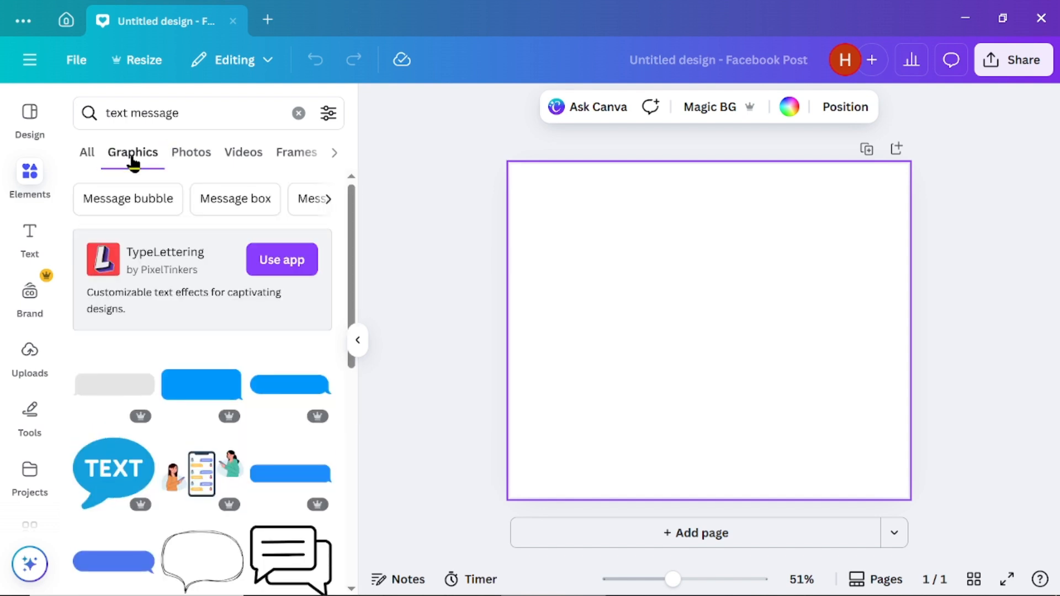
Add the blue message bubble to the page and flip it horizontally
{"action": "left_click", "coordinate": [200, 384]}
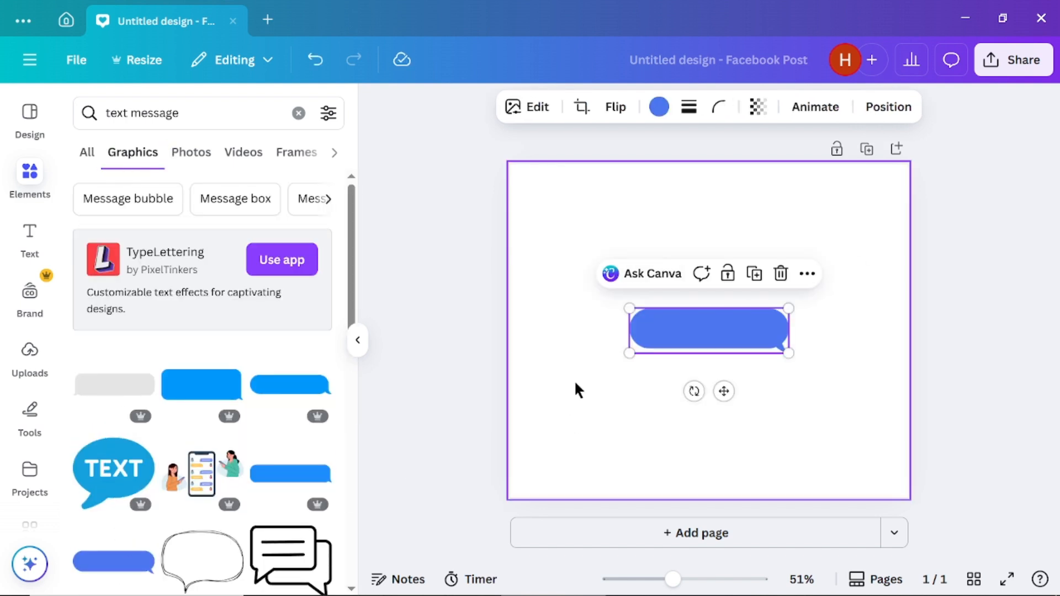
{"action": "left_click", "coordinate": [616, 107]}
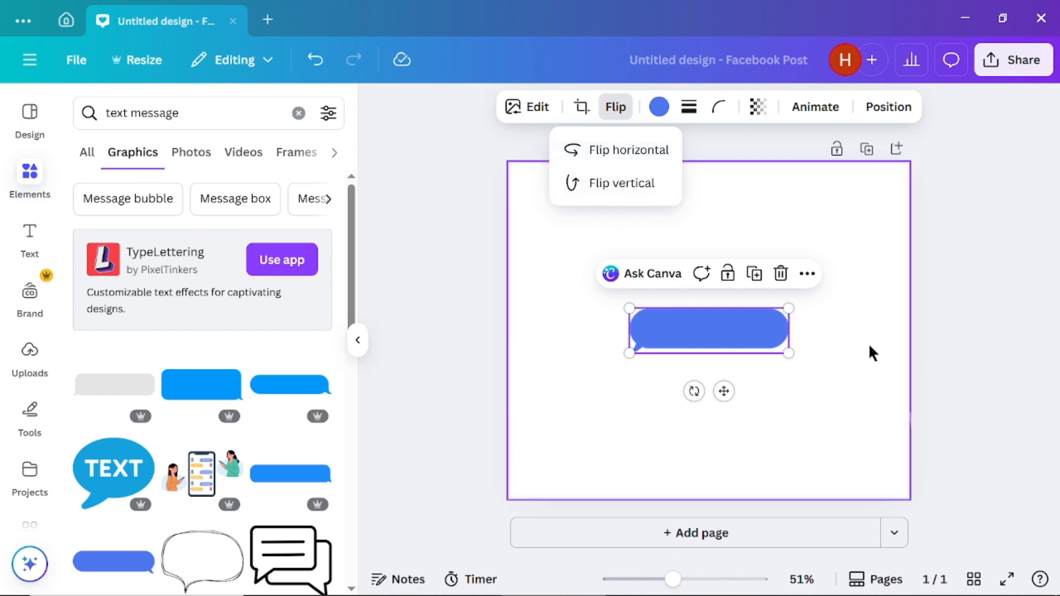
{"action": "left_click", "coordinate": [29, 237]}
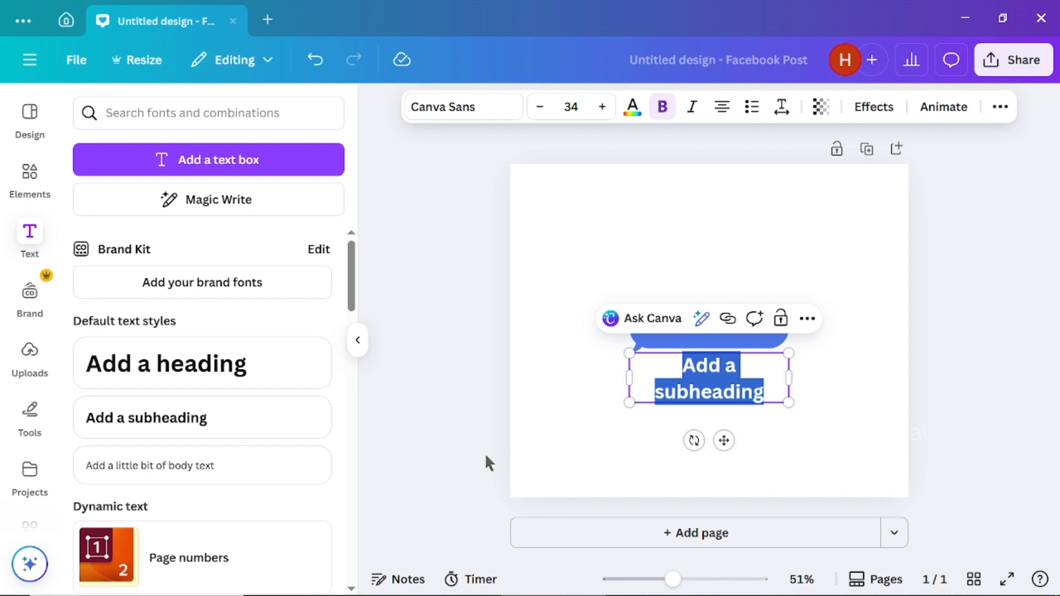
Type 'hi', group it with the bubble, and edit duplicate copies to 'How are you' and "i'm at home"
{"action": "type", "text": "hi"}
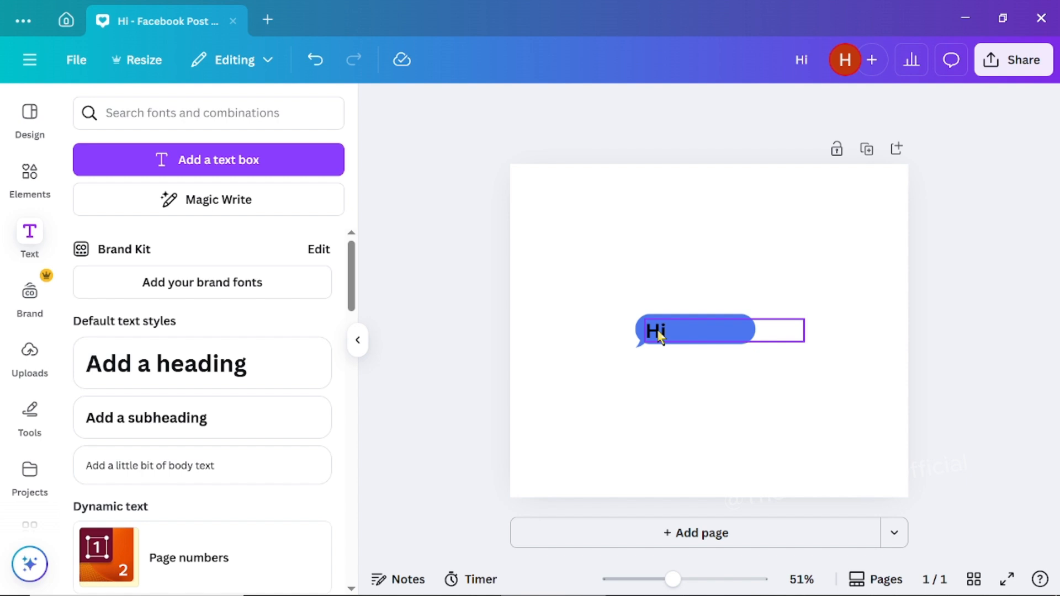
{"action": "left_click", "coordinate": [656, 330]}
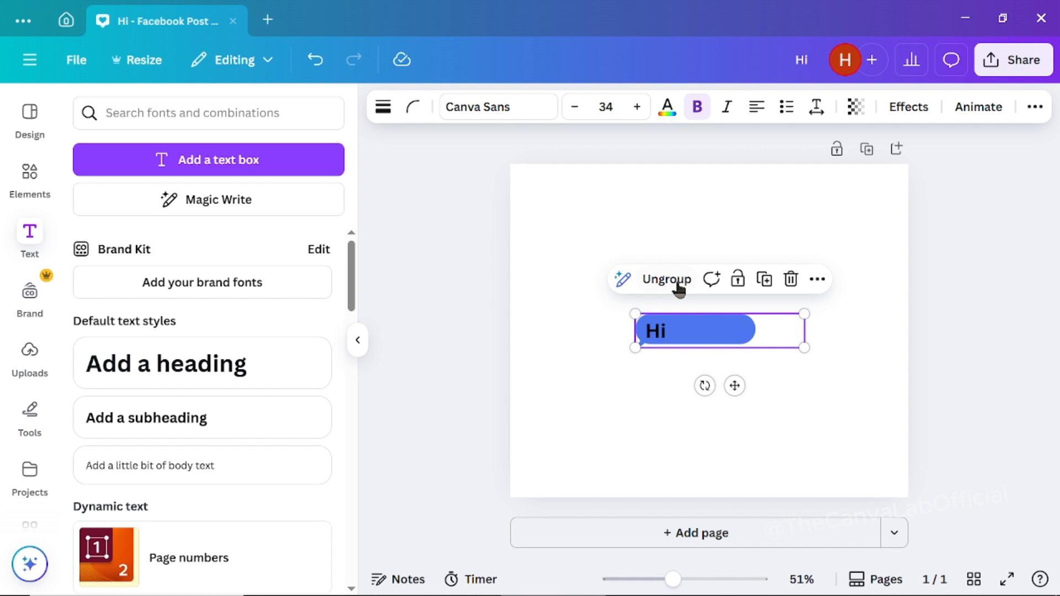
{"action": "mouse_move", "coordinate": [765, 279]}
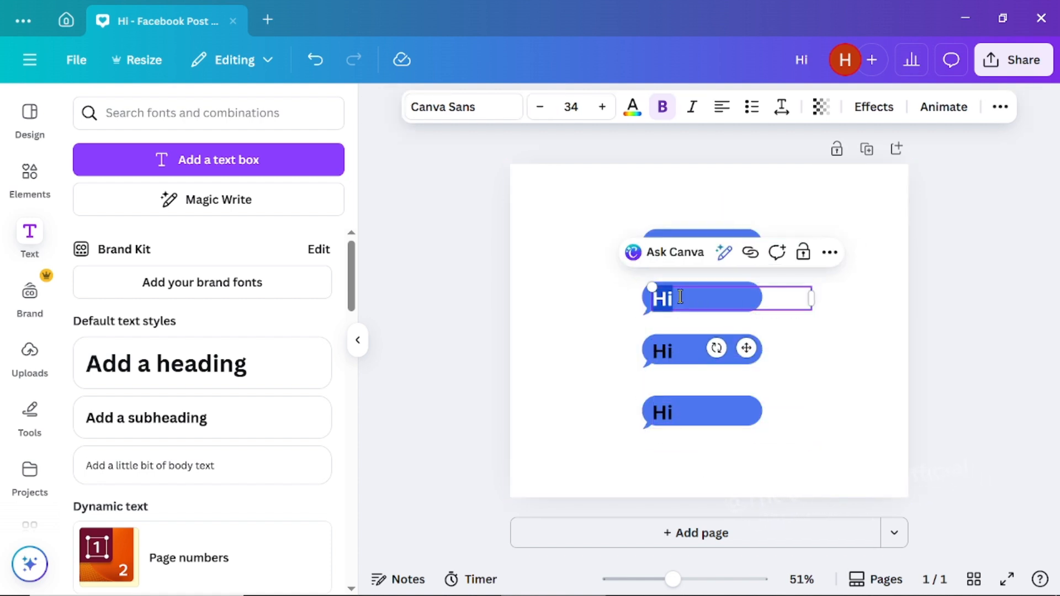
{"action": "type", "text": "How are you"}
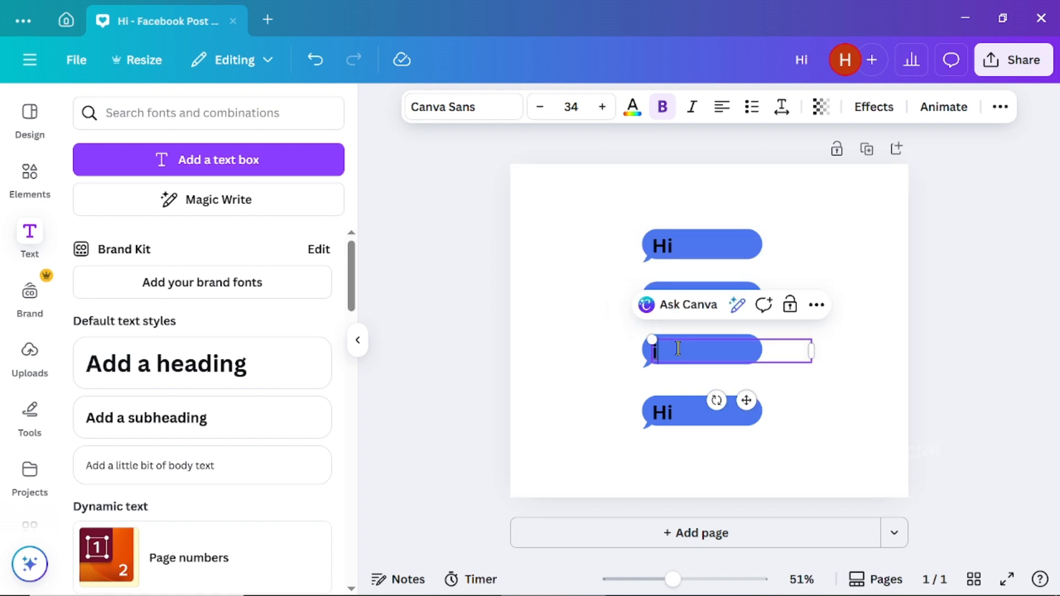
{"action": "type", "text": "'m"}
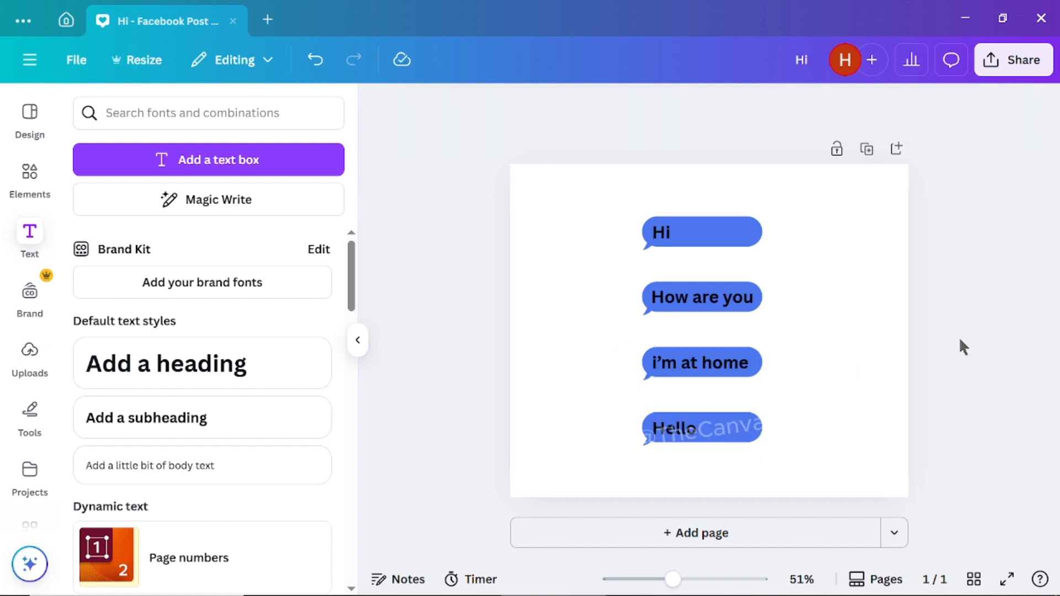
{"action": "left_click", "coordinate": [1013, 60]}
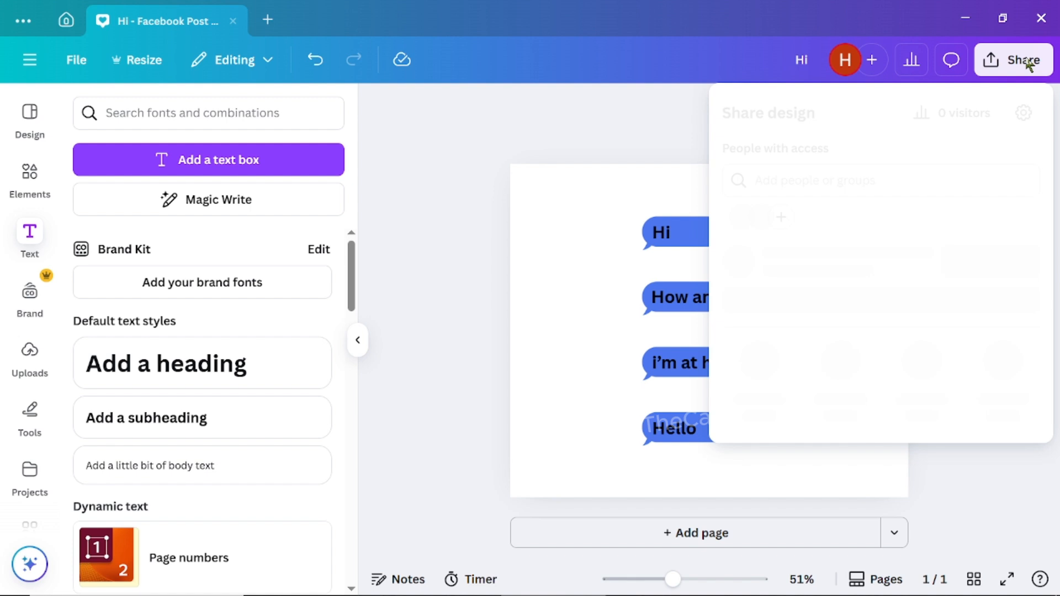
Download the design as a PNG with Transparent background ticked via Share > Download
{"action": "left_click", "coordinate": [1013, 59]}
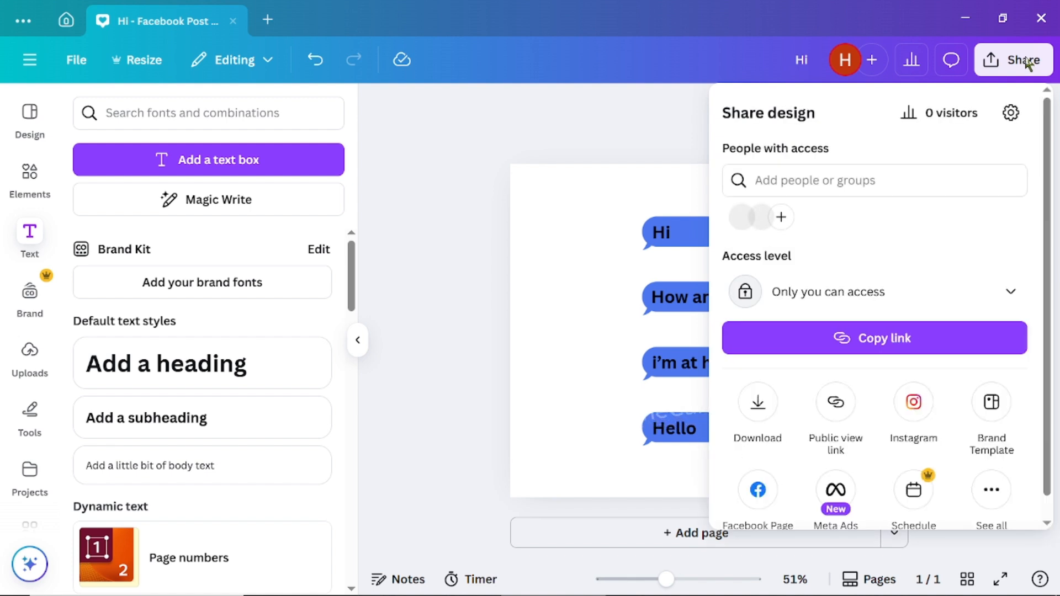
{"action": "left_click", "coordinate": [757, 405]}
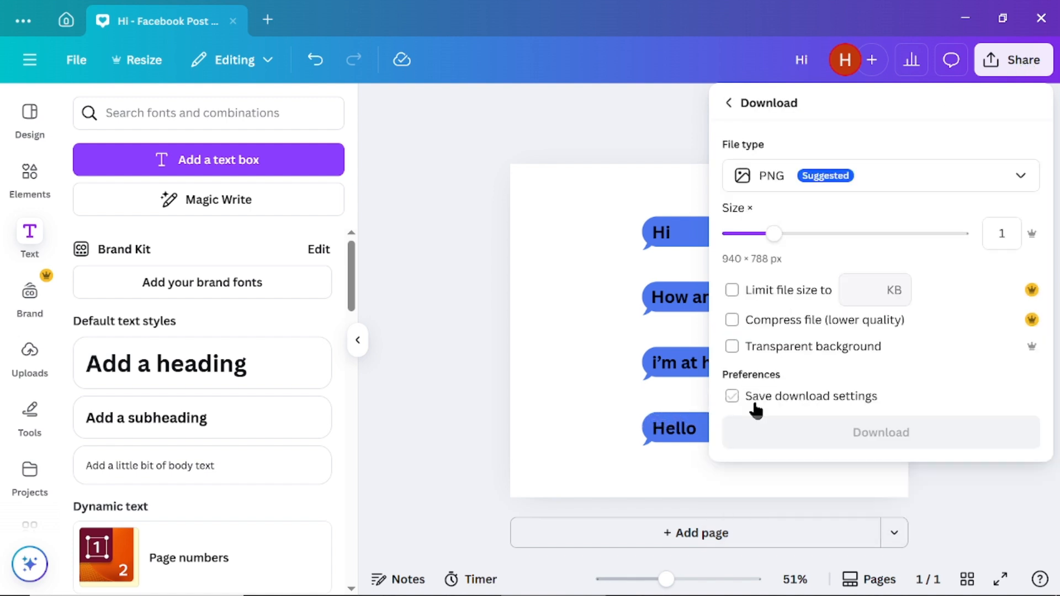
{"action": "left_click", "coordinate": [731, 346]}
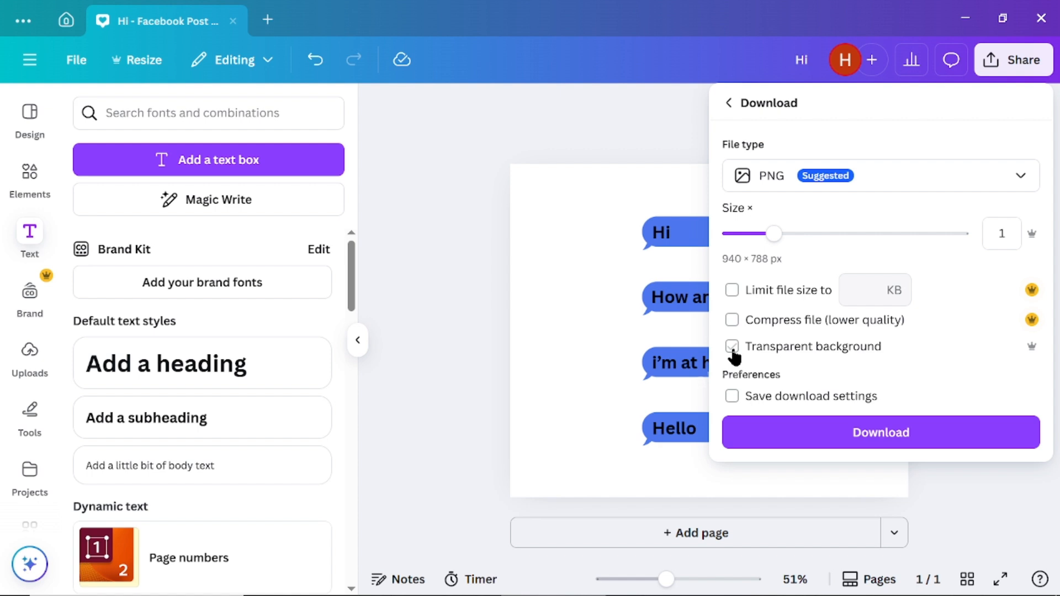
{"action": "left_click", "coordinate": [732, 346]}
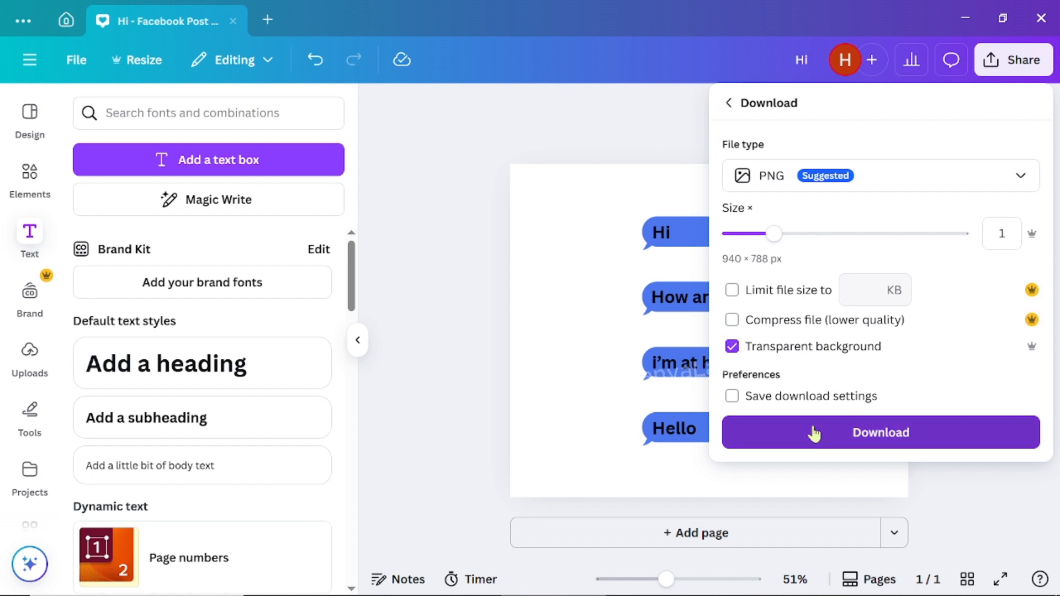
{"action": "left_click", "coordinate": [880, 433]}
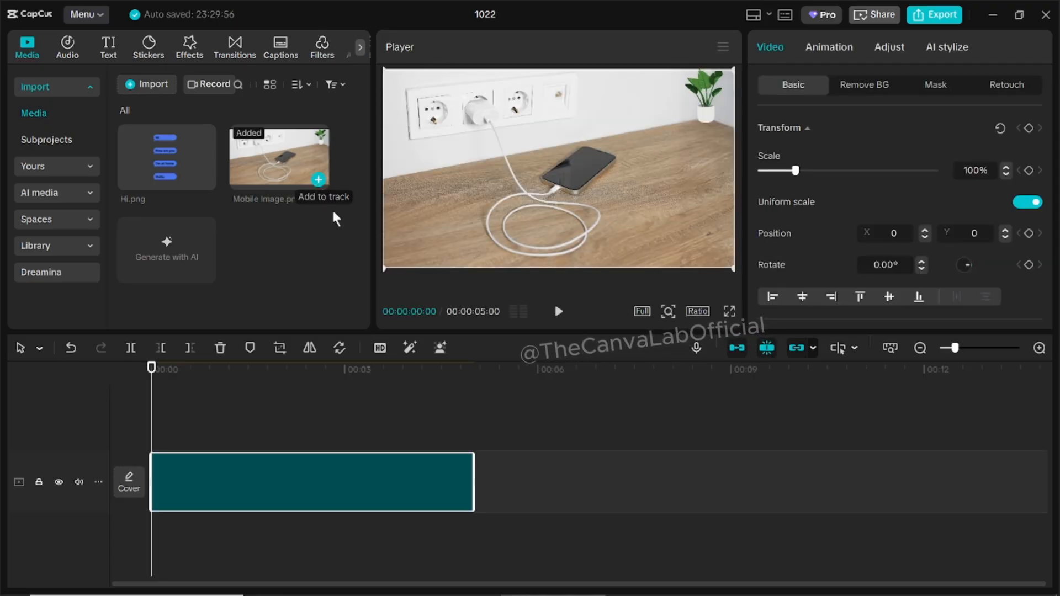
Stretch the desk photo, the chat bubble clip and the top photo copy to ten seconds each
{"action": "left_click", "coordinate": [318, 179]}
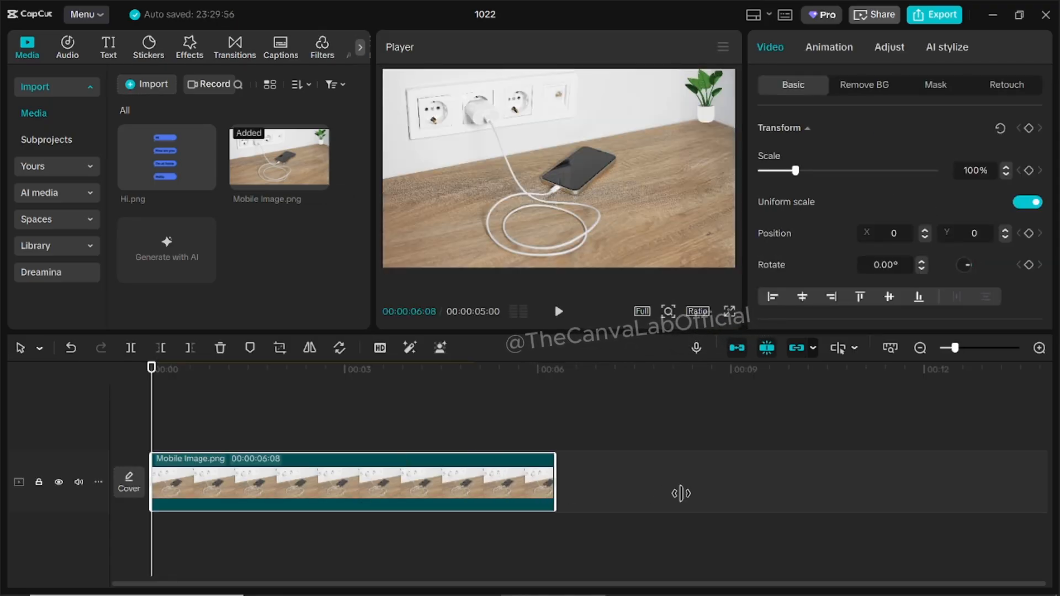
{"action": "left_click_drag", "start_coordinate": [553, 481], "coordinate": [785, 482]}
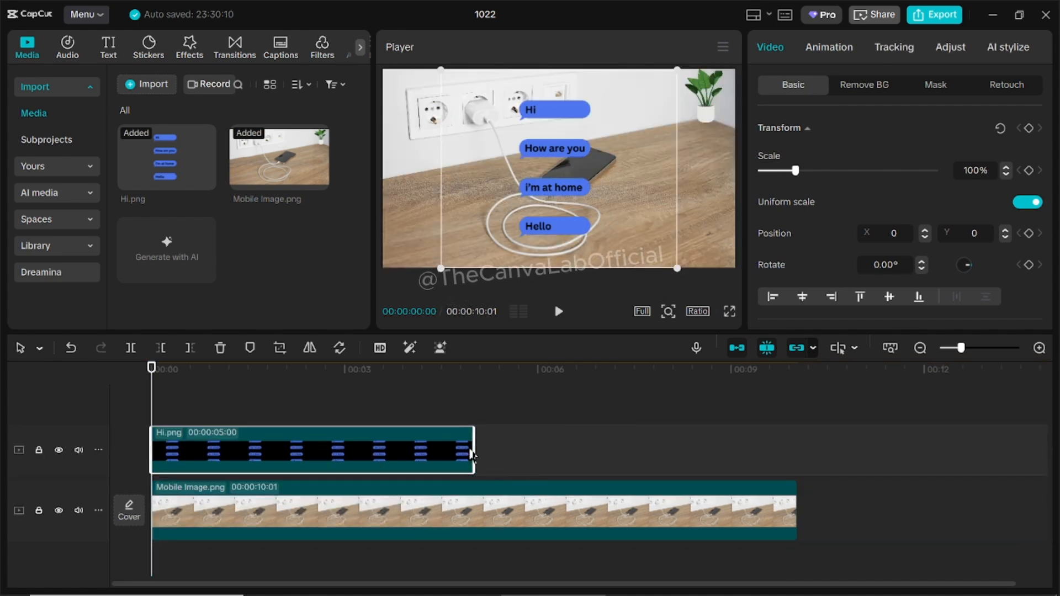
{"action": "left_click_drag", "start_coordinate": [471, 452], "coordinate": [796, 453]}
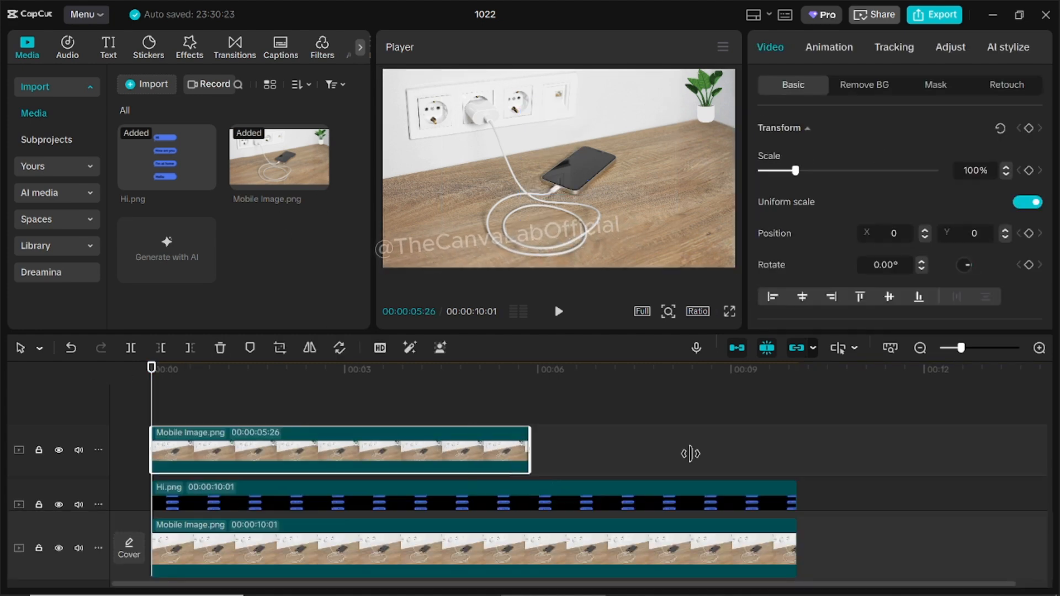
{"action": "left_click_drag", "start_coordinate": [532, 449], "coordinate": [797, 450]}
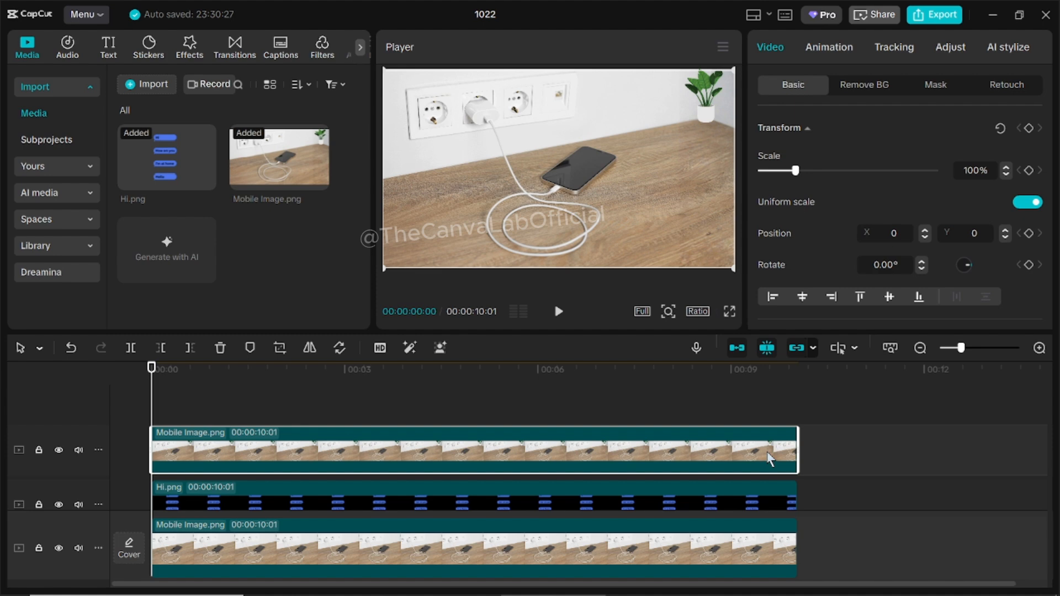
{"action": "mouse_move", "coordinate": [491, 512]}
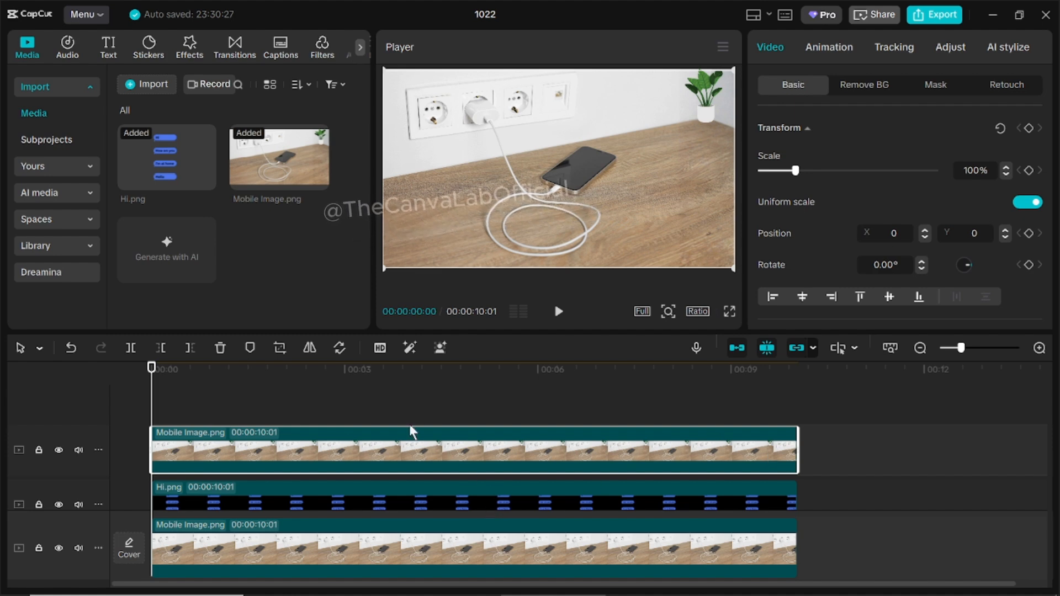
Add a Split mask to the top photo copy and position its line on the timeline clip
{"action": "left_click", "coordinate": [936, 85]}
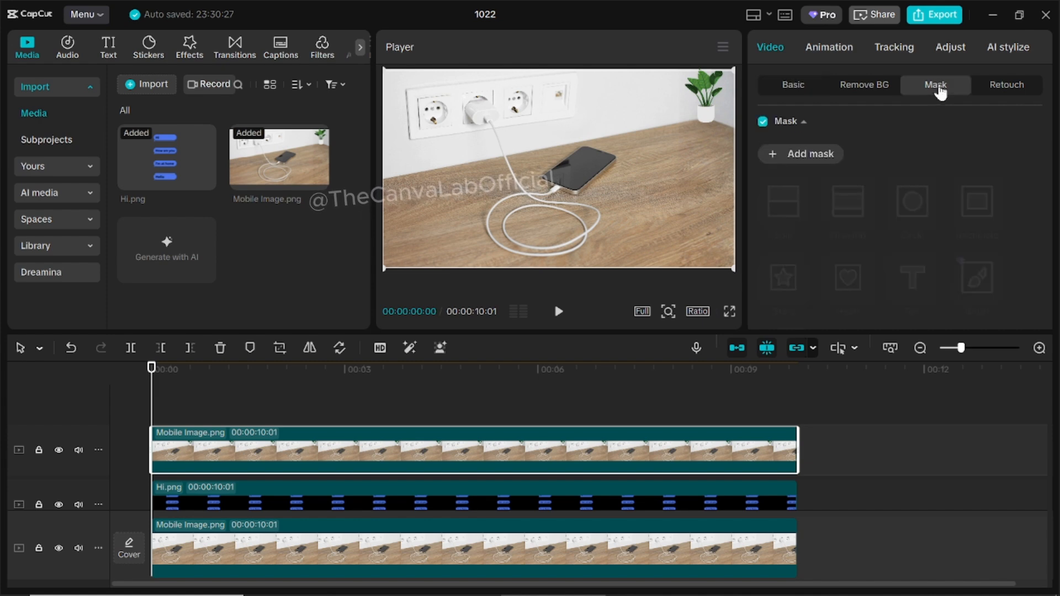
{"action": "left_click", "coordinate": [782, 201]}
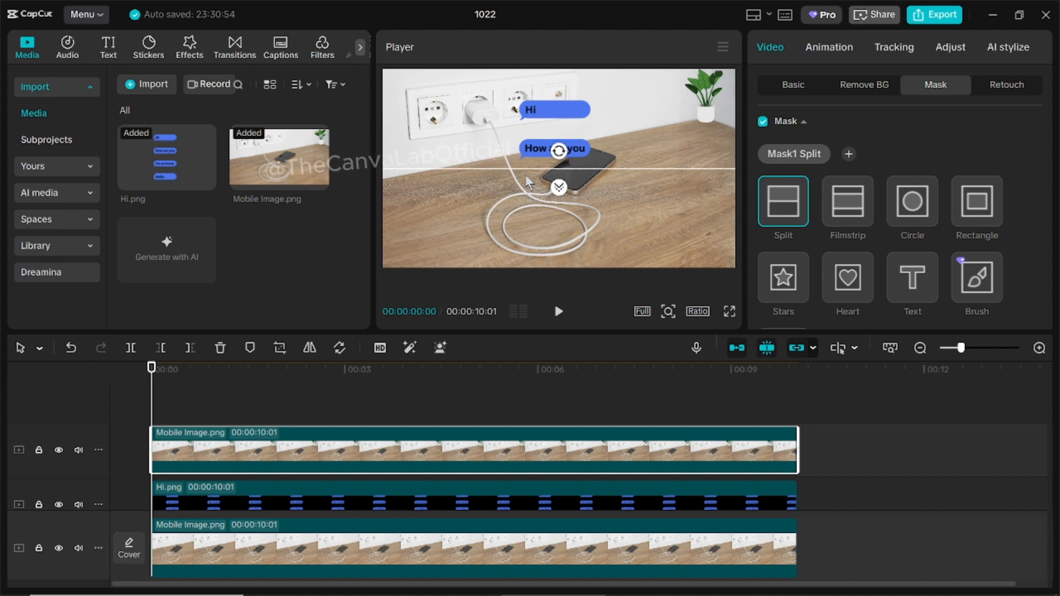
{"action": "left_click", "coordinate": [474, 504]}
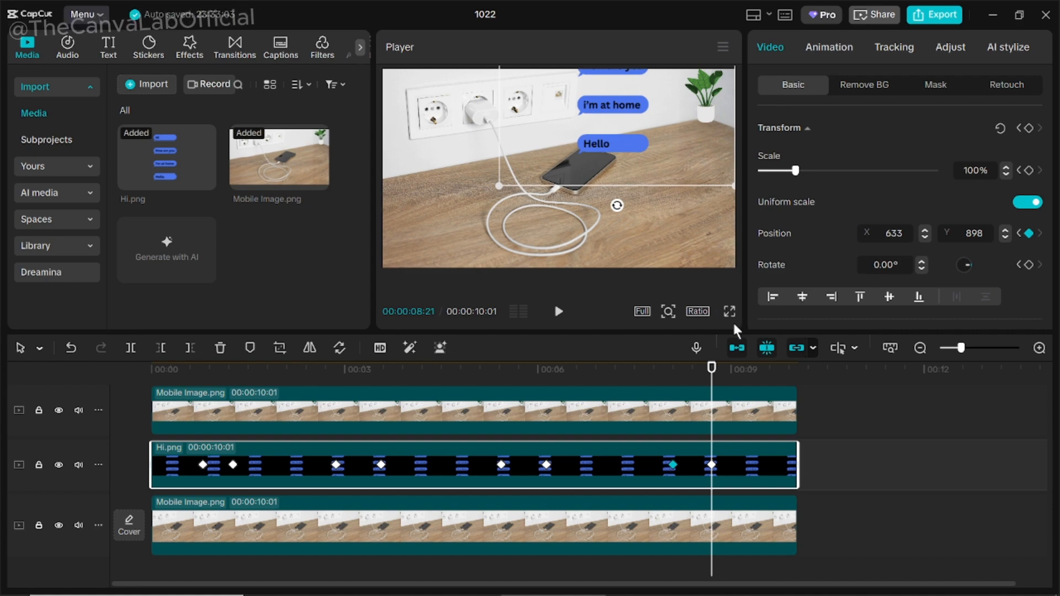
Keyframe Hi.png's Position Y so the bubbles slide up into view one at a time
{"action": "left_click", "coordinate": [730, 311]}
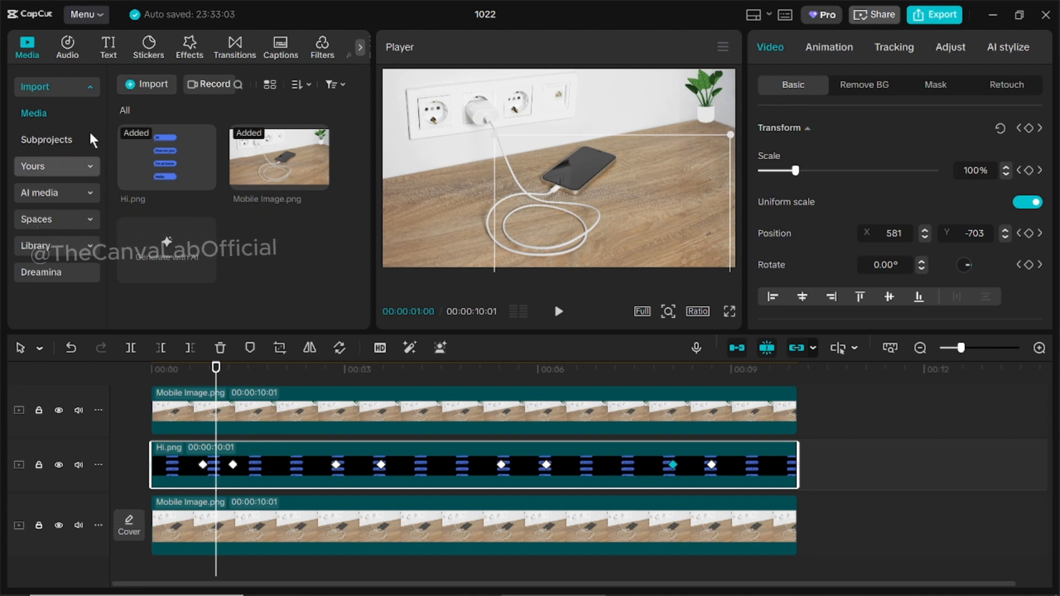
{"action": "left_click", "coordinate": [67, 46]}
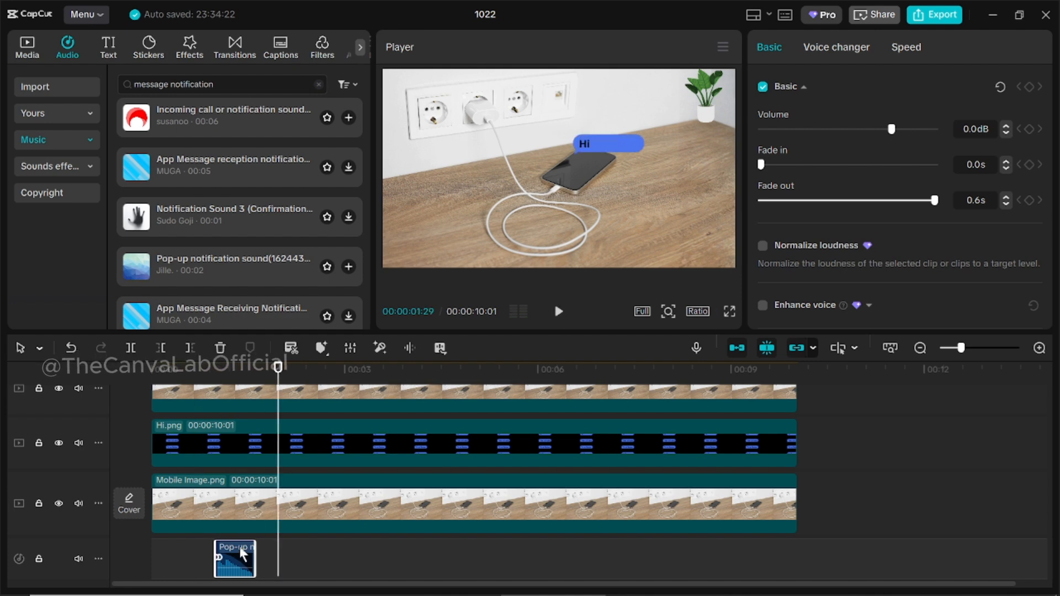
Place the Pop-up notification sound at each bubble appearance and preview full screen
{"action": "left_click", "coordinate": [474, 443]}
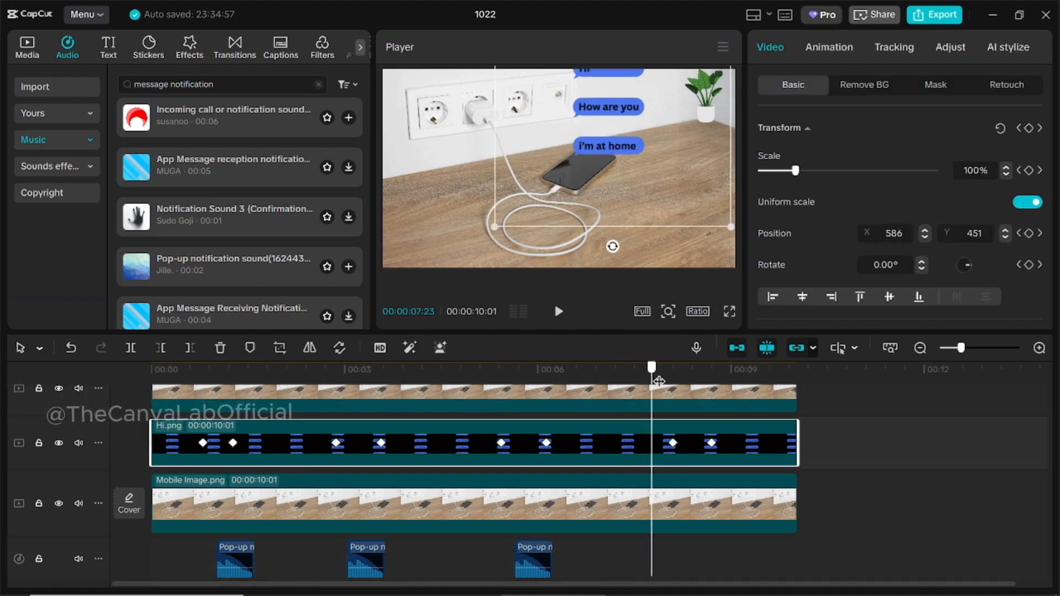
{"action": "left_click", "coordinate": [730, 312]}
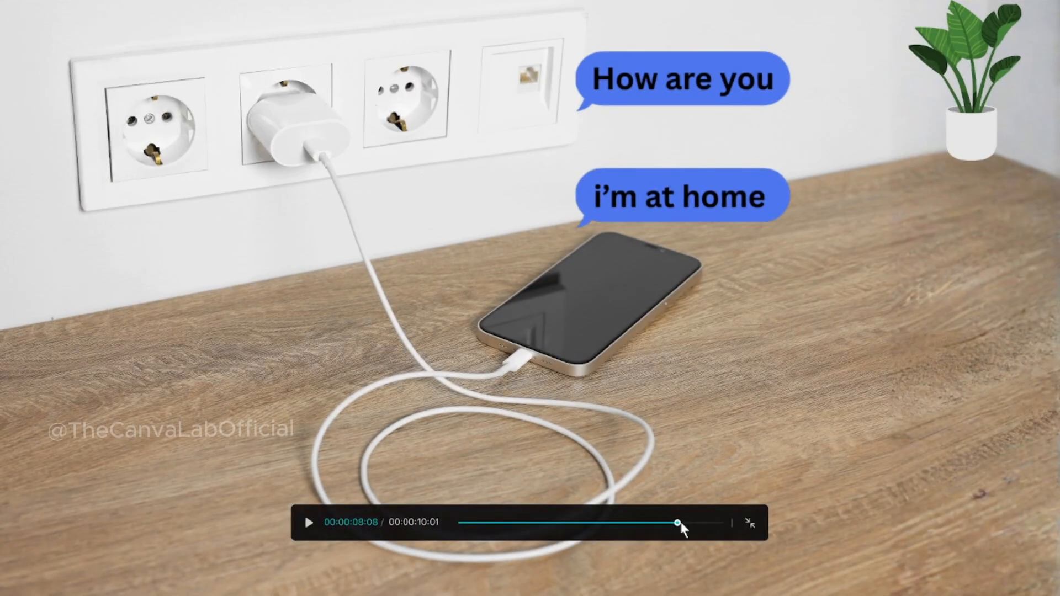